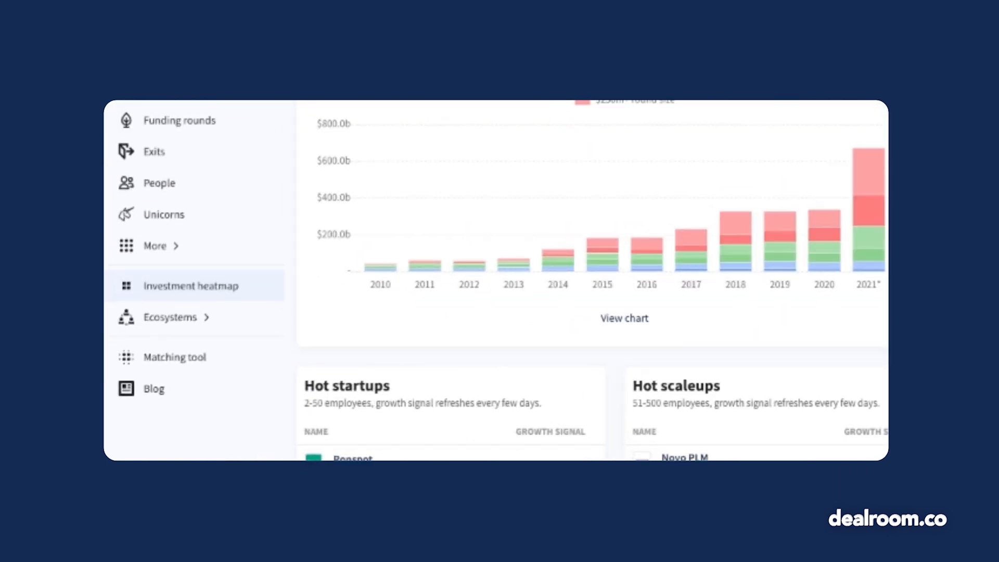
Show the VC investment heatmap of amounts invested by location from 2012 to 2022
click(190, 285)
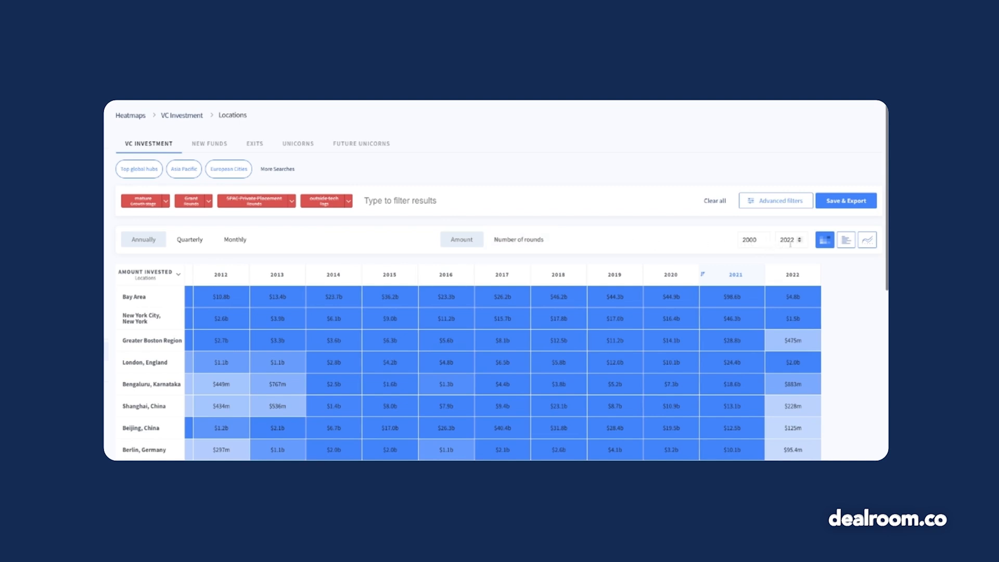
click(844, 240)
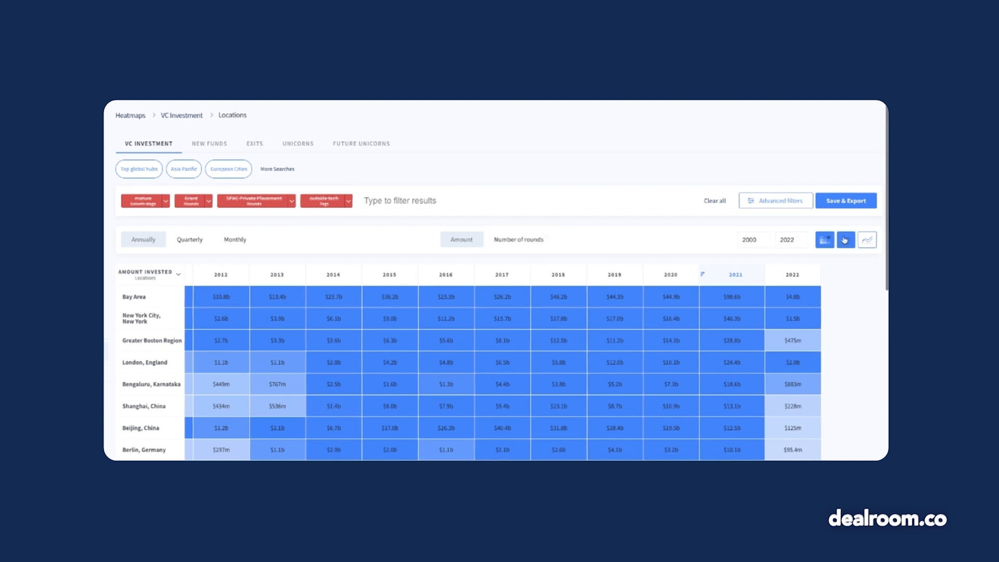
click(867, 240)
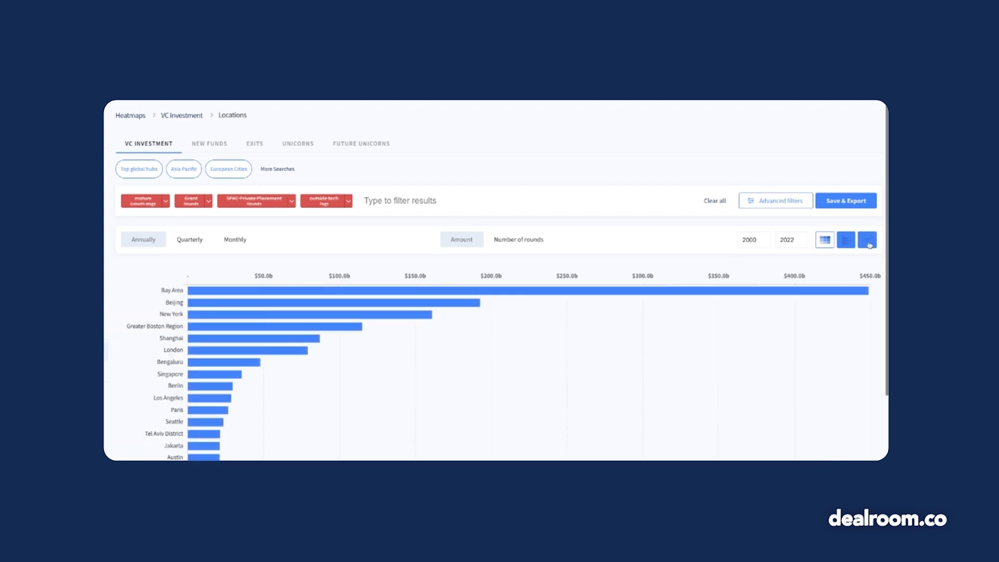
click(846, 240)
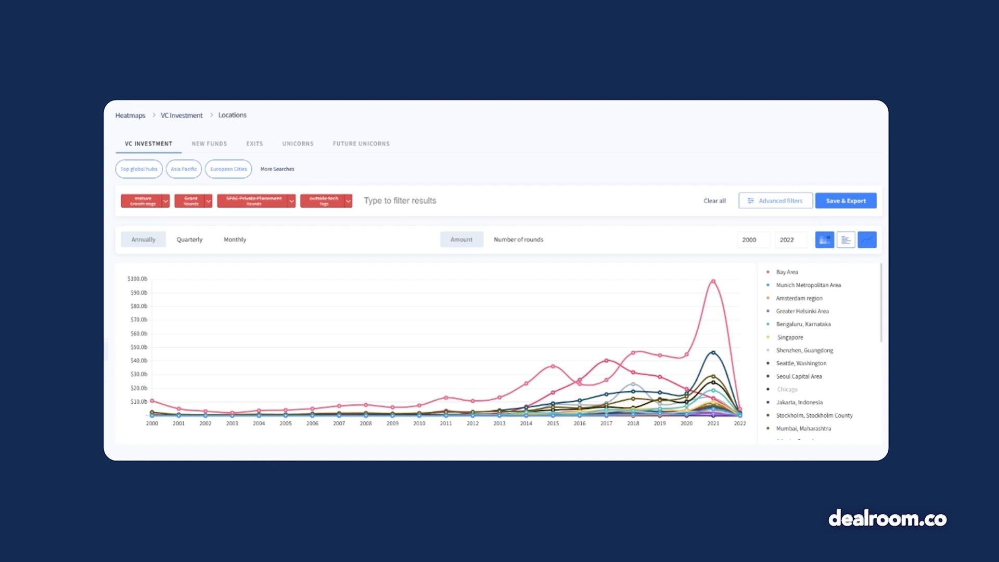
click(845, 239)
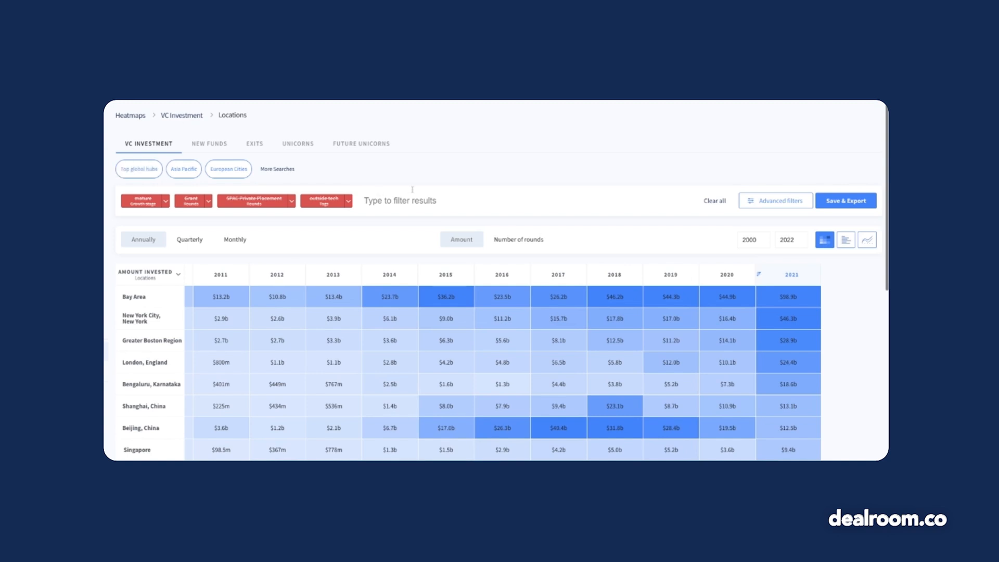
Filter the heatmap to biotechnology via 'bio', load the Top global hubs search and show the row-grouping choices
text(bio)
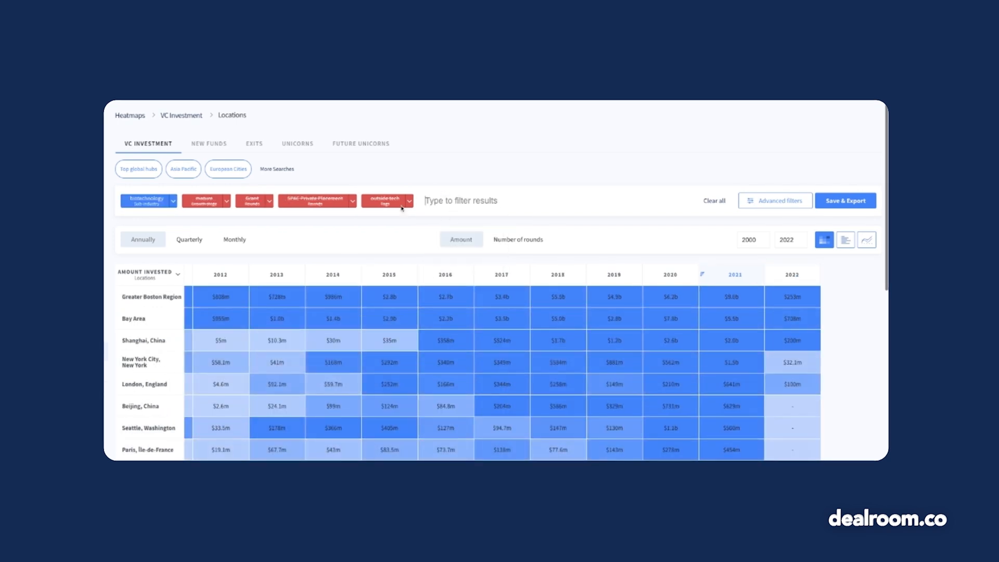
click(137, 169)
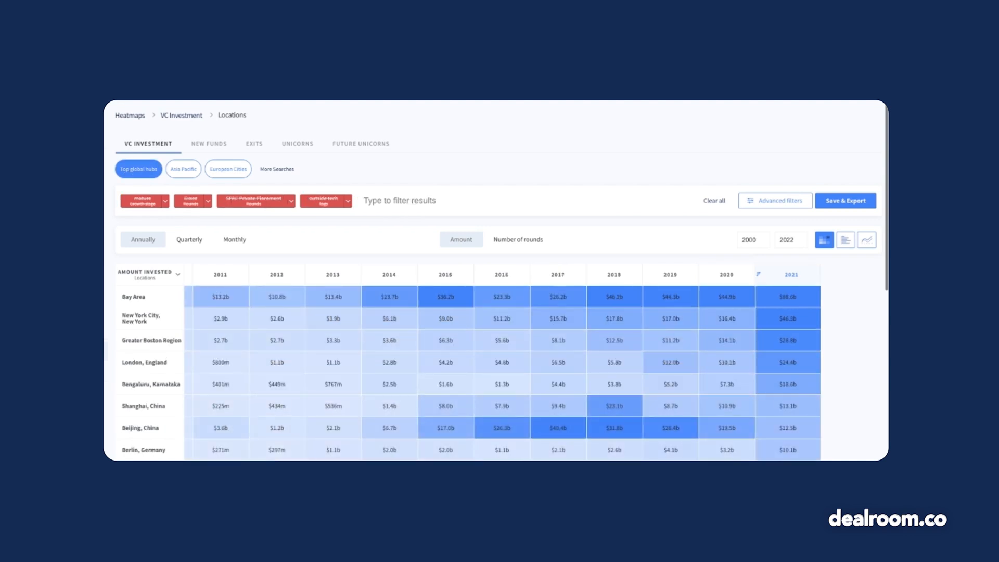
click(149, 273)
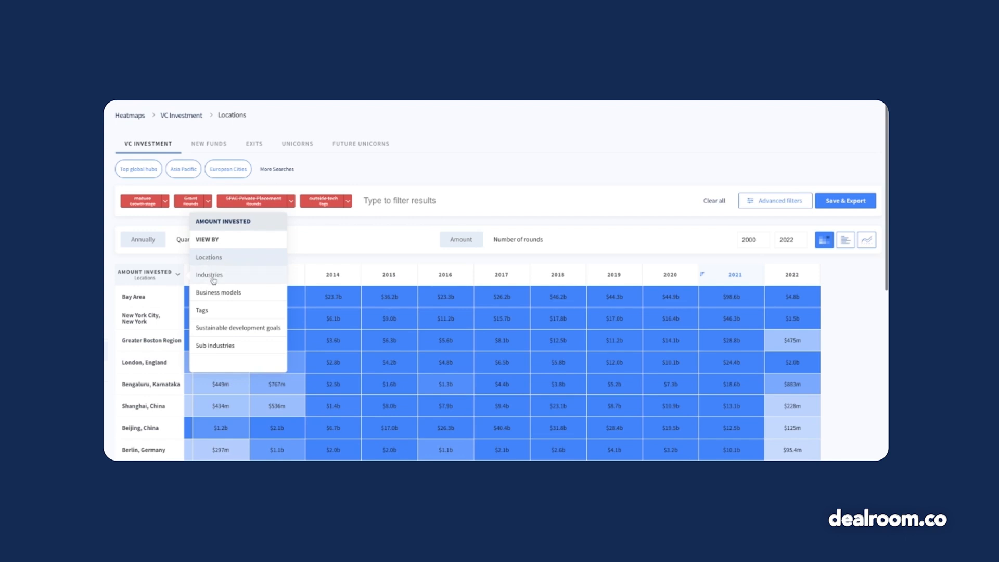
mouse_move(229, 318)
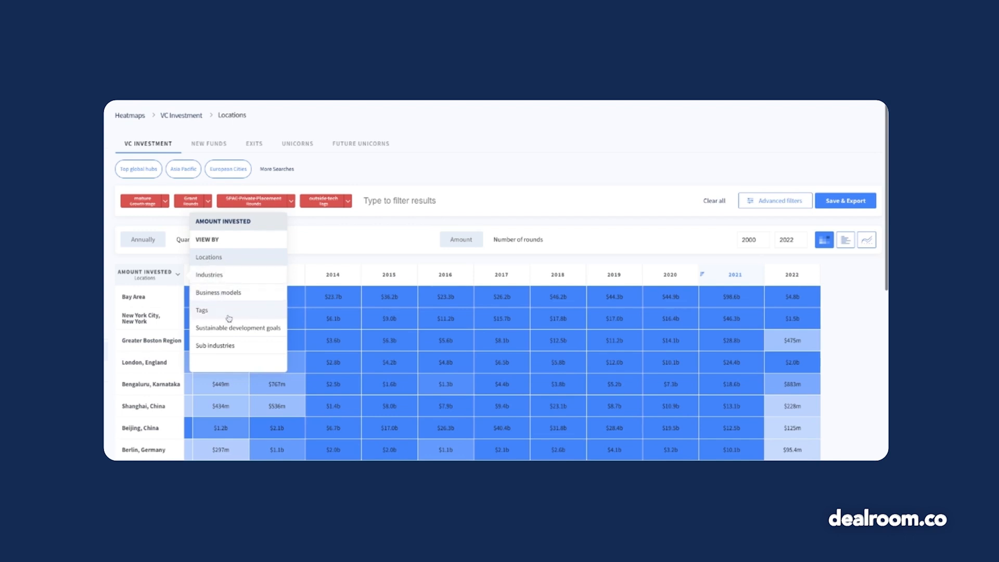
Group the heatmap by sustainable development goals and restrict it to 'united states' HQ locations
click(237, 328)
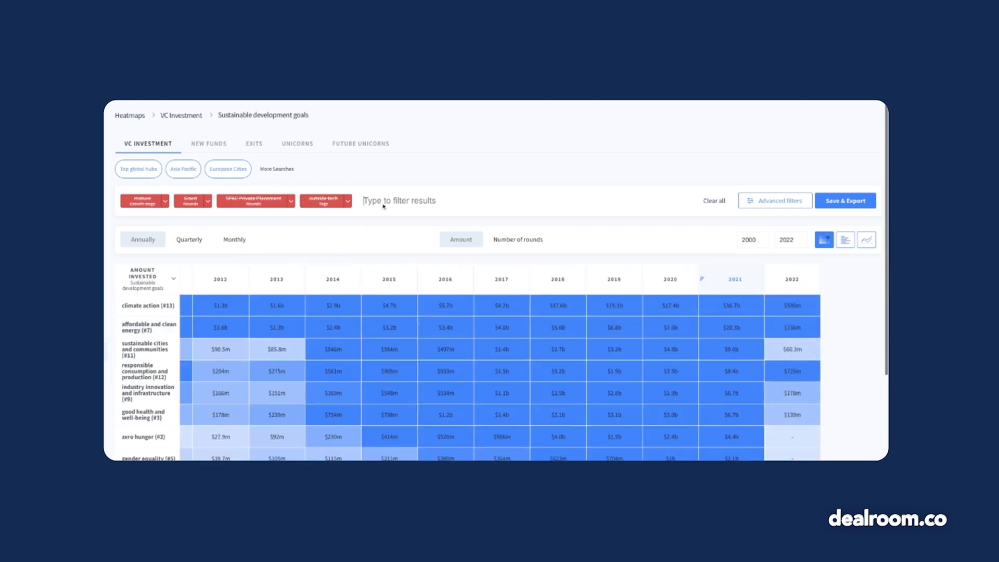
text(united)
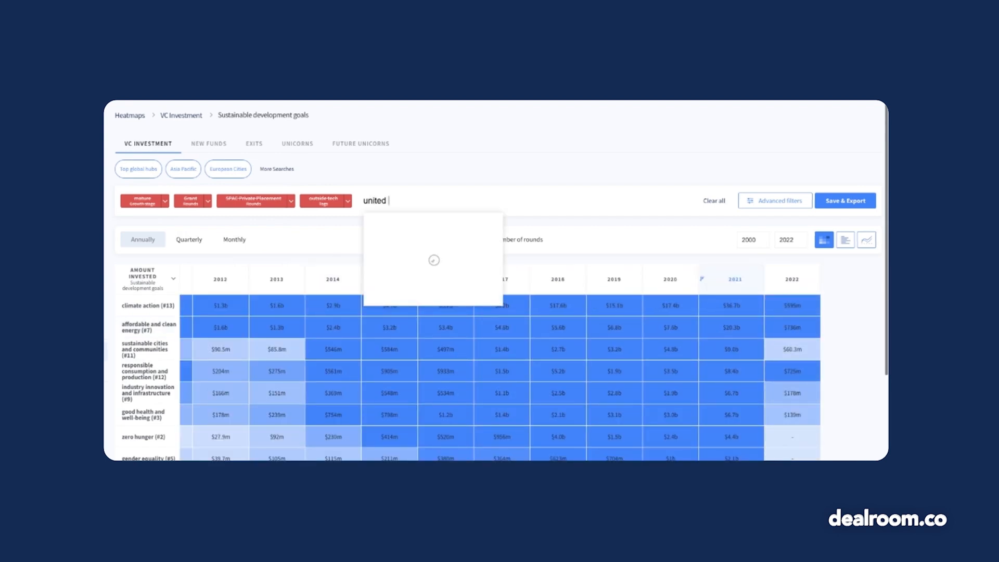
text(states)
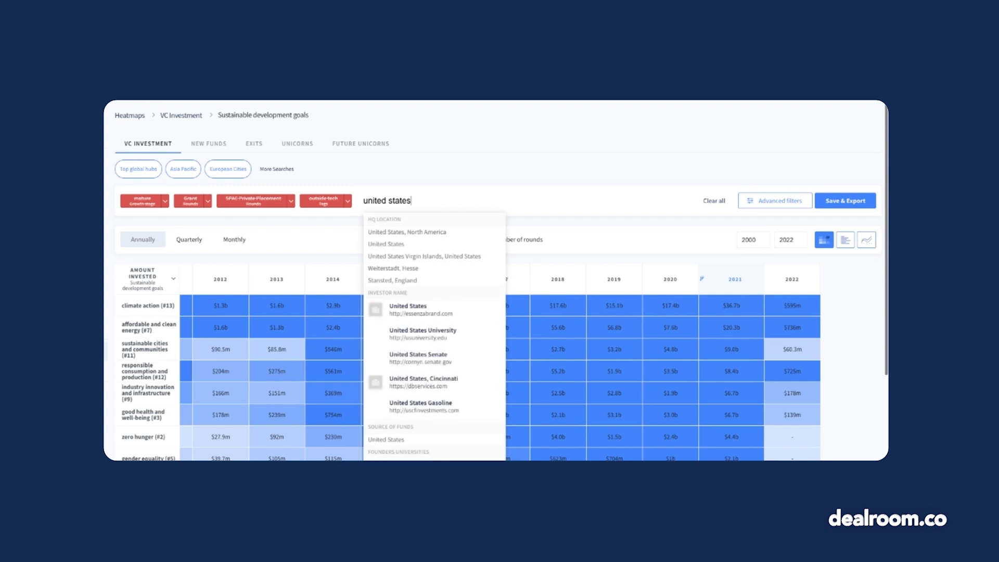
click(385, 243)
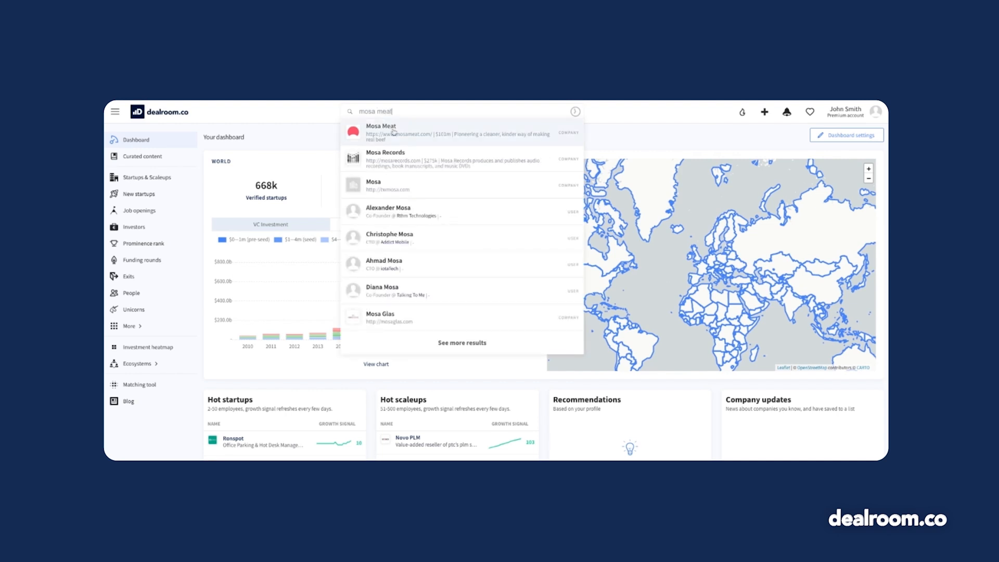
Load the Mosa Meat company profile from the 'mosa meat' search results
click(381, 129)
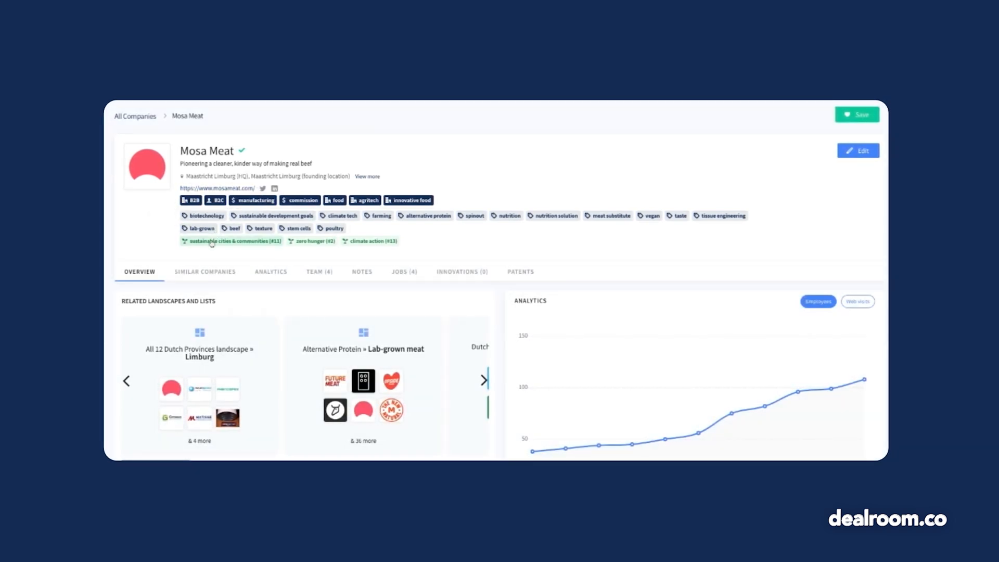
Switch Mosa Meat's analytics to web visits and review its $101m funding rounds and tech stack
scroll(down, 3)
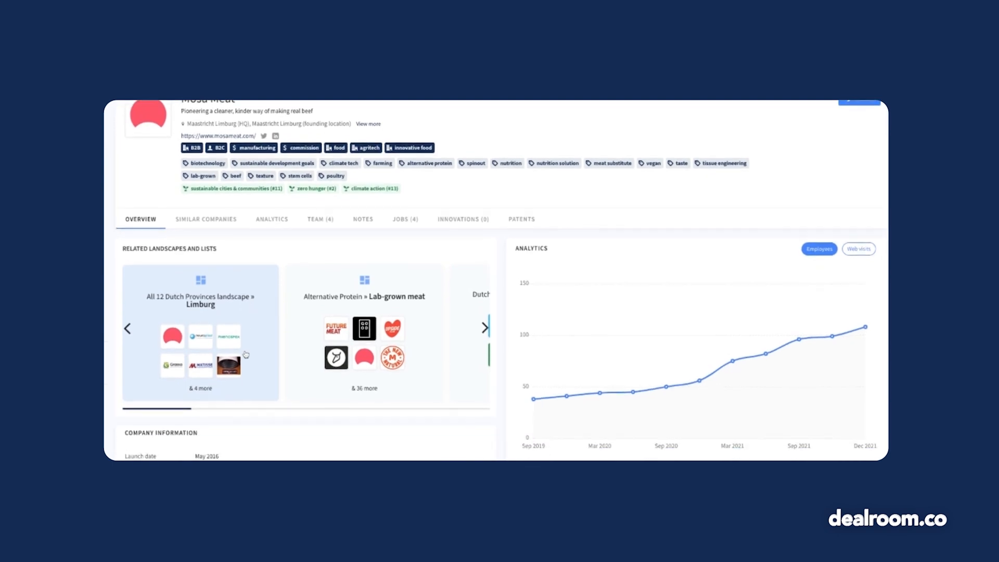
scroll(down, 3)
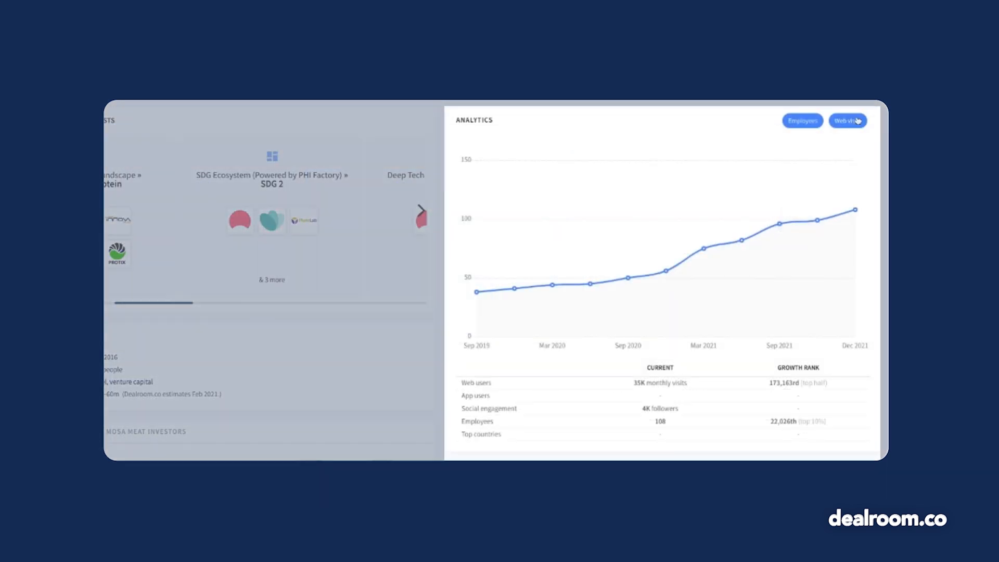
click(847, 120)
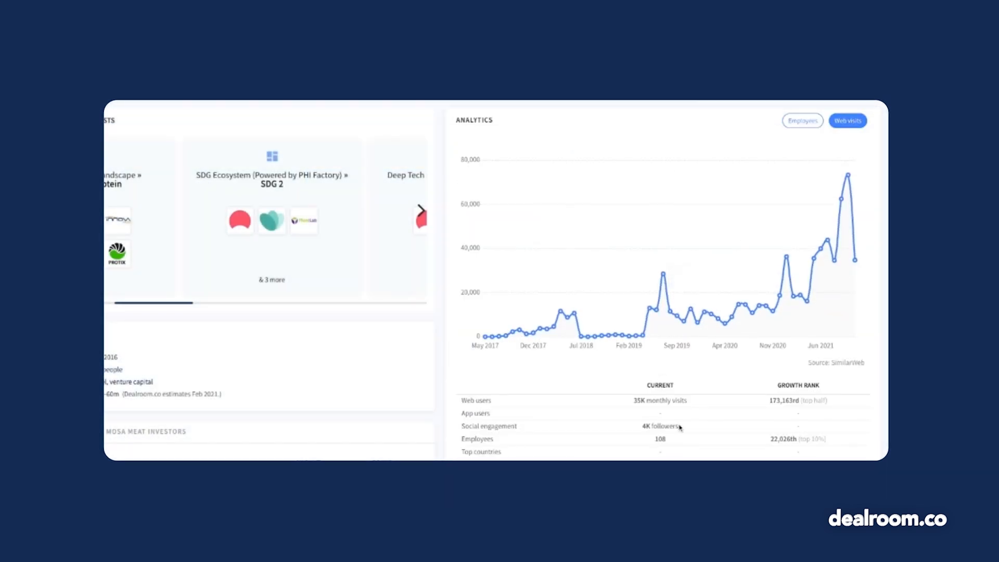
mouse_move(677, 428)
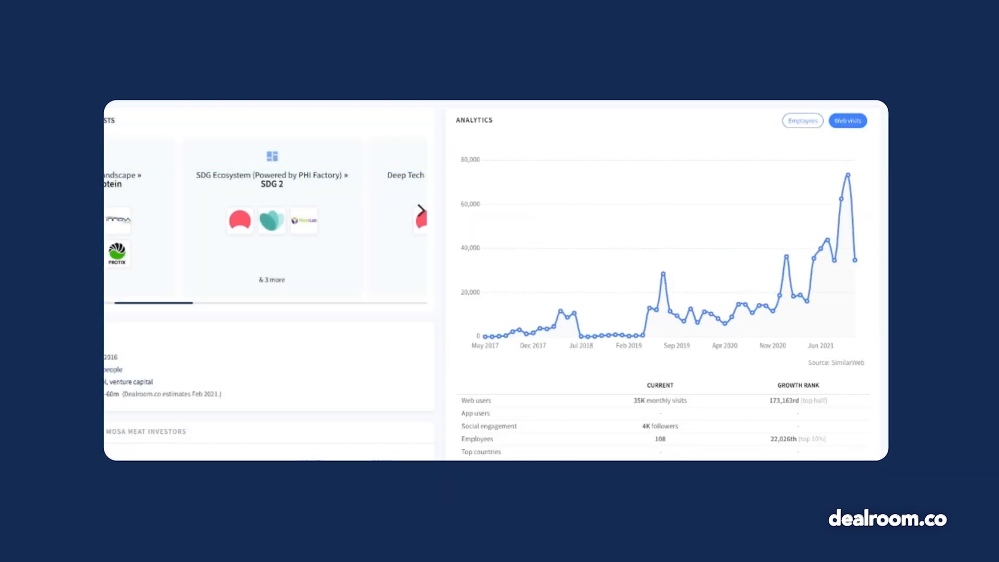
scroll(down, 3)
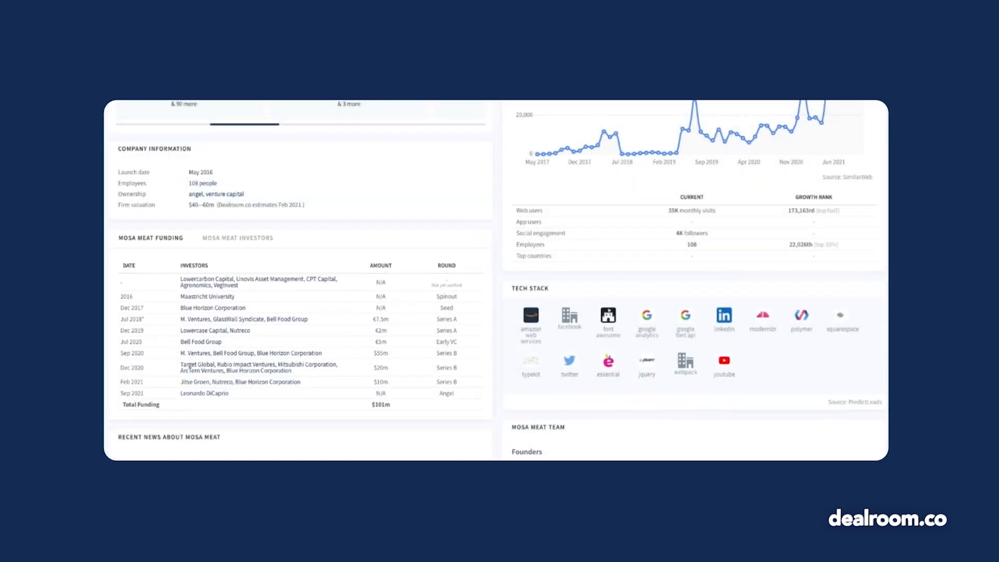
scroll(down, 3)
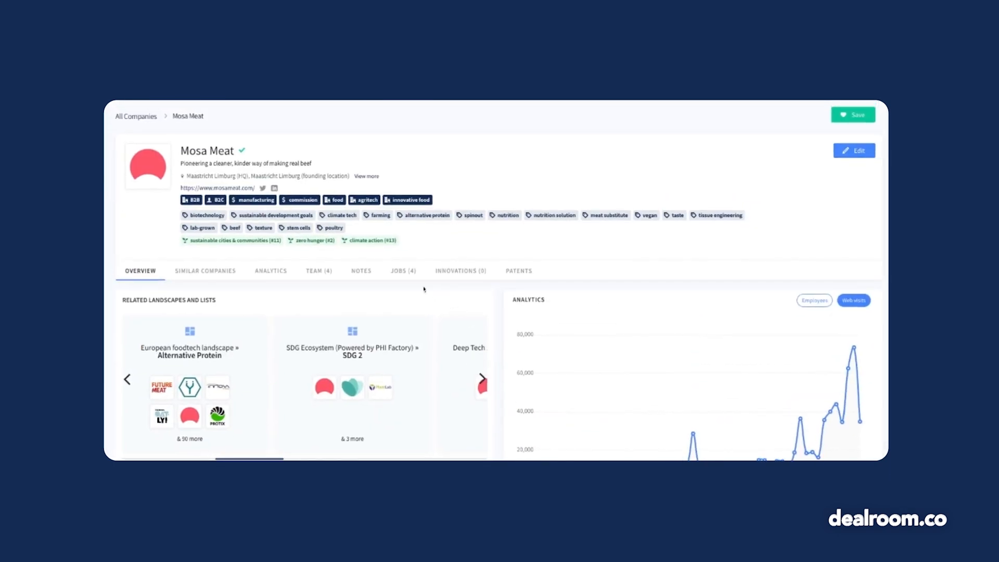
View Mosa Meat's four job openings, then its similar companies such as Meatable and Future Meat Technologies
click(403, 271)
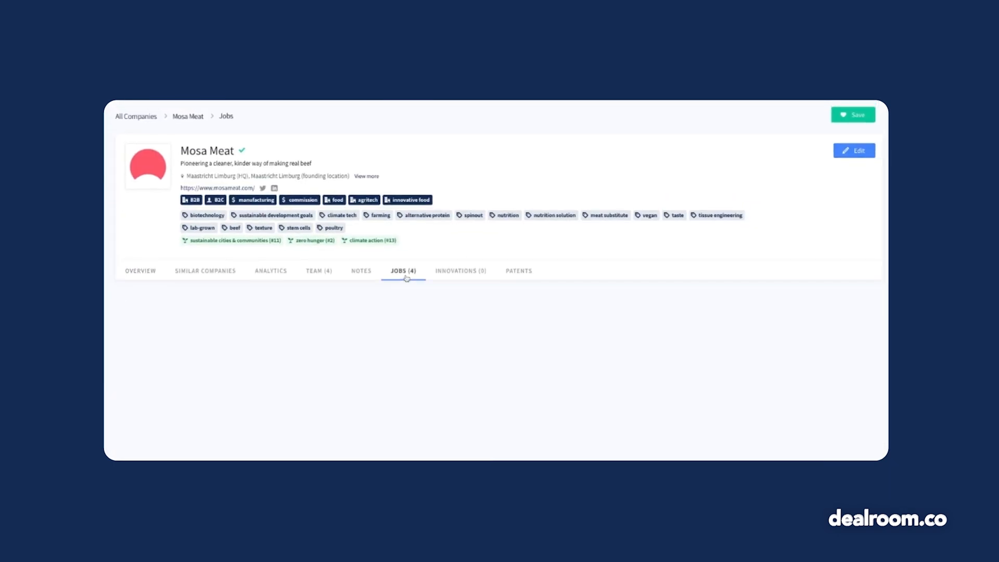
click(402, 271)
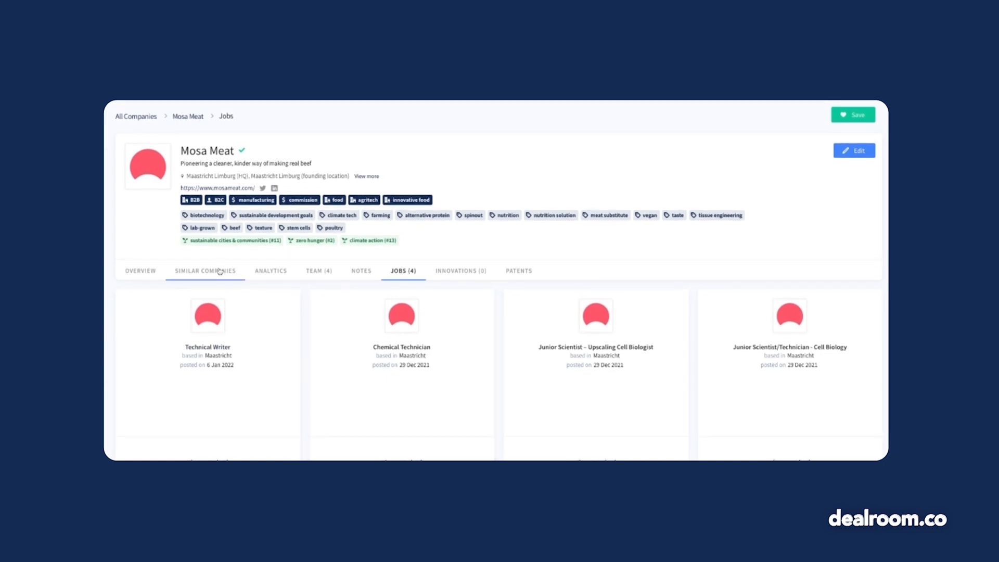
click(205, 271)
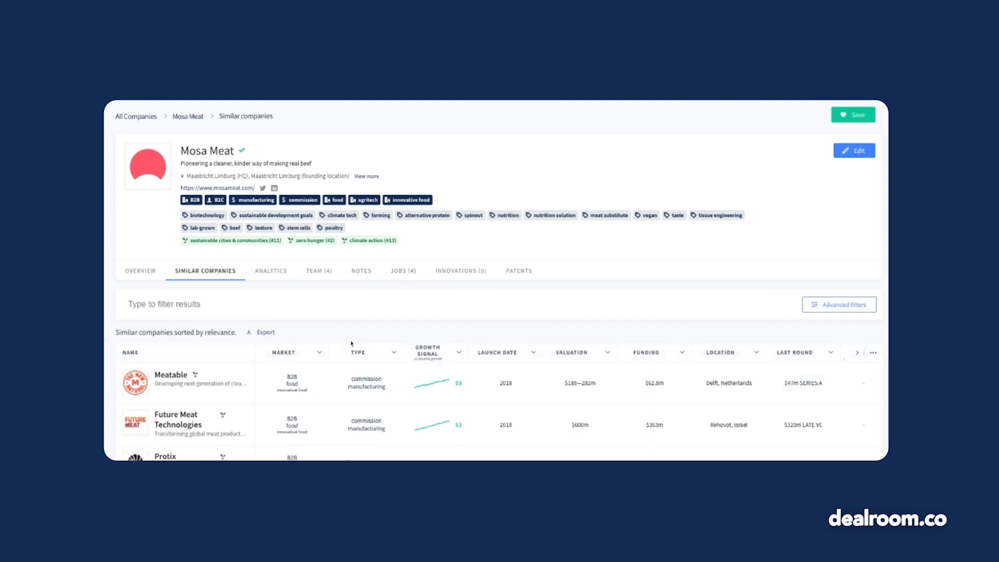
Save Meatable from the similar companies table to a list, then remove it again
scroll(down, 3)
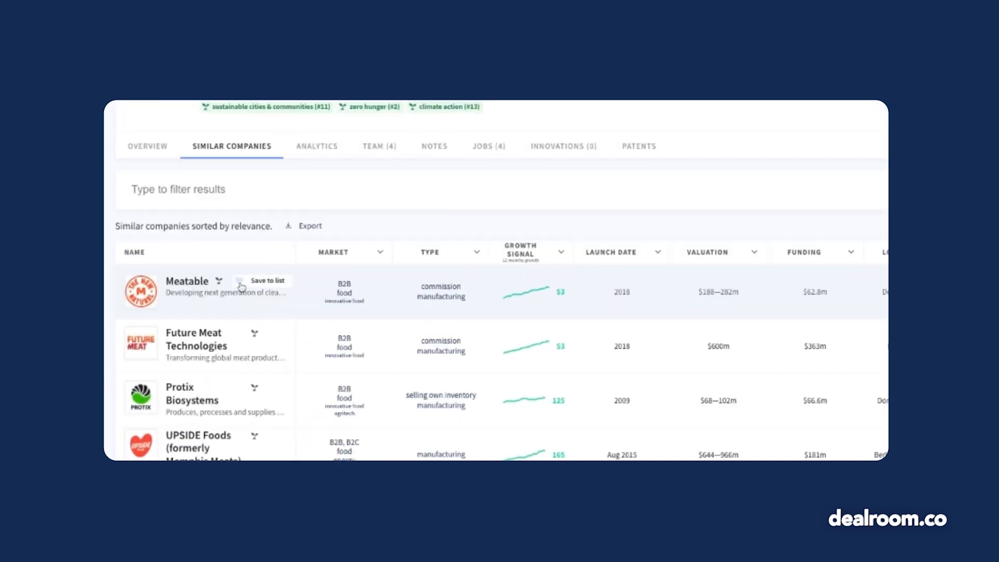
click(241, 281)
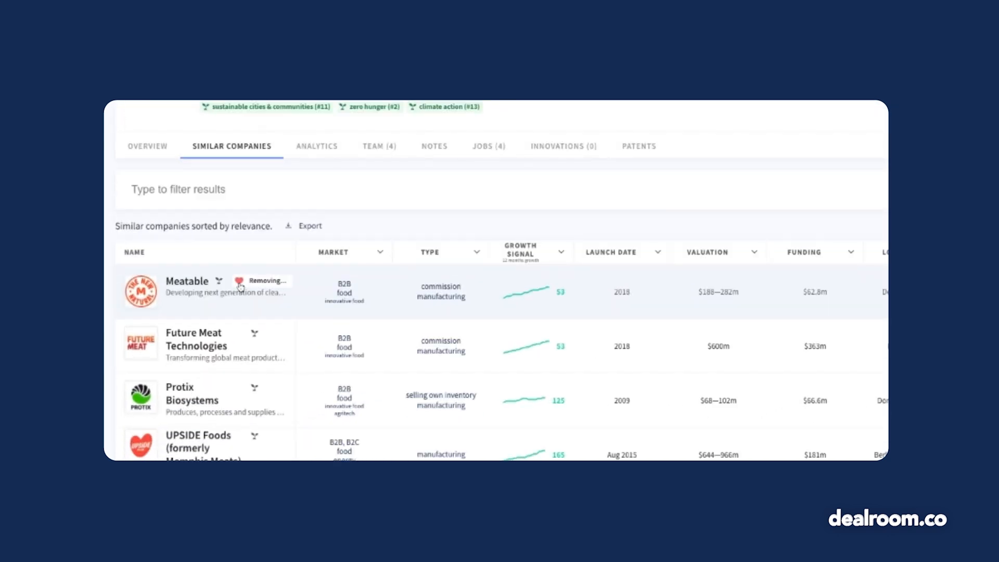
click(239, 282)
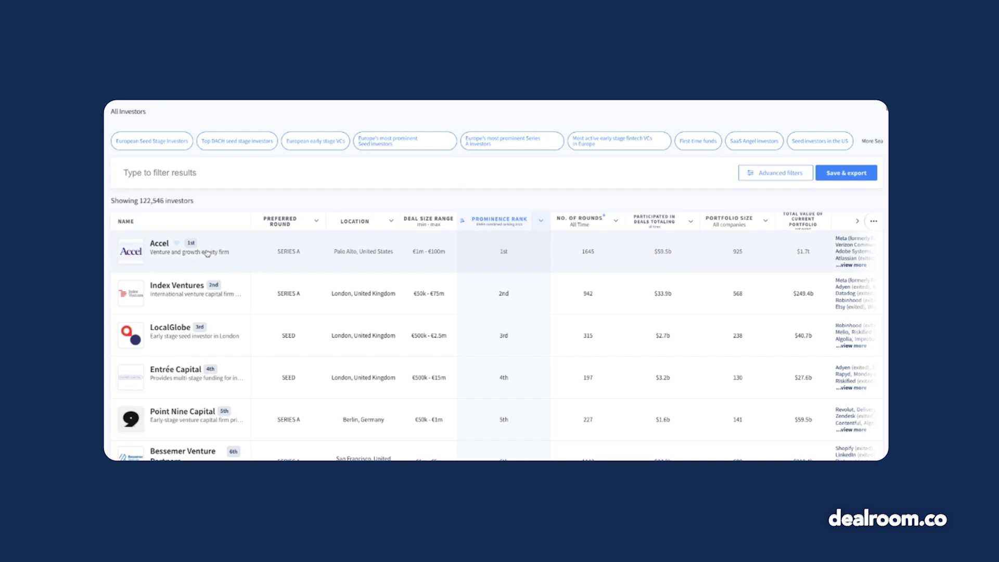
Load Accel's investor profile from the top of the All Investors table
click(159, 251)
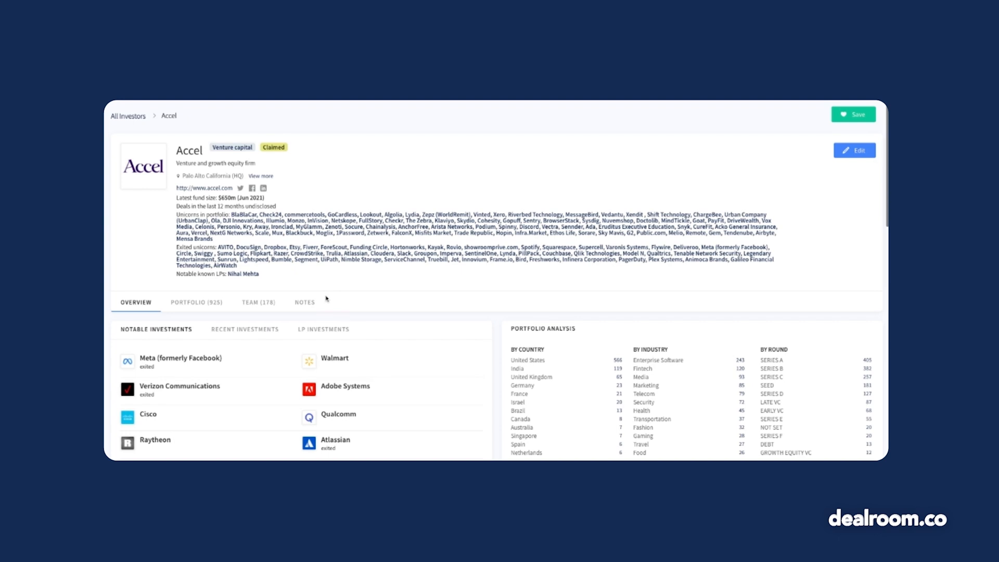
Browse Accel's portfolio of 925 startups and start saving Accel to a list
click(196, 302)
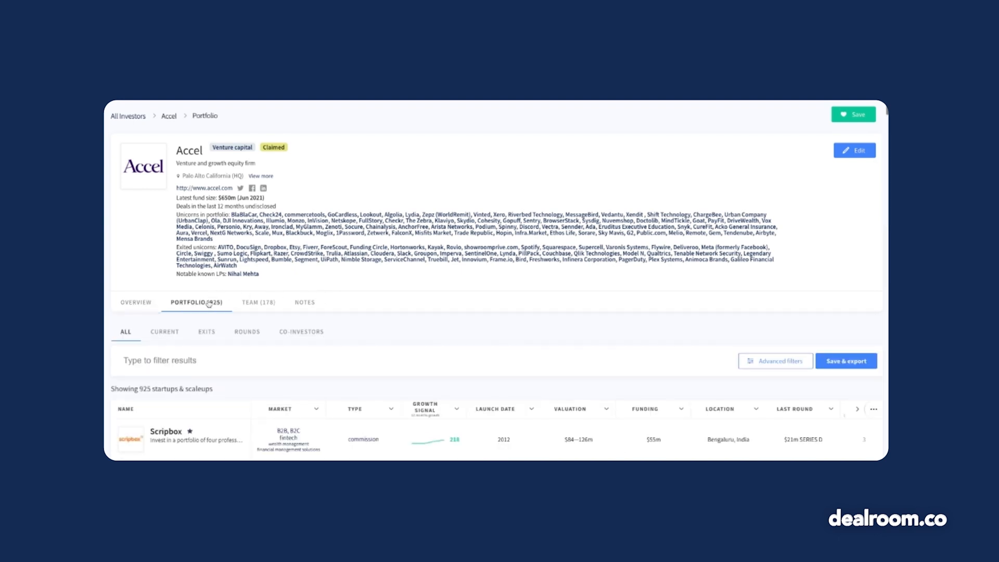
mouse_move(351, 345)
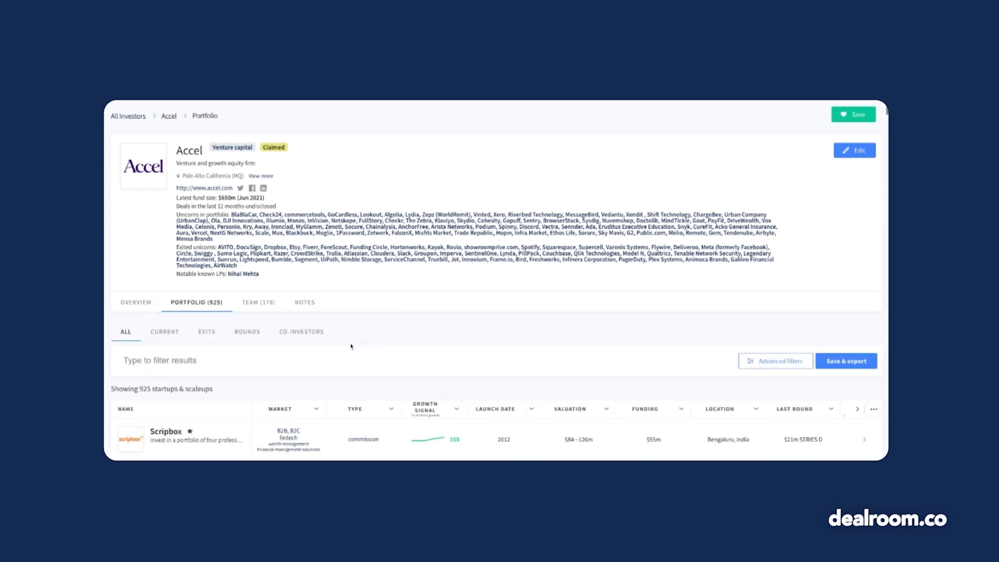
scroll(down, 3)
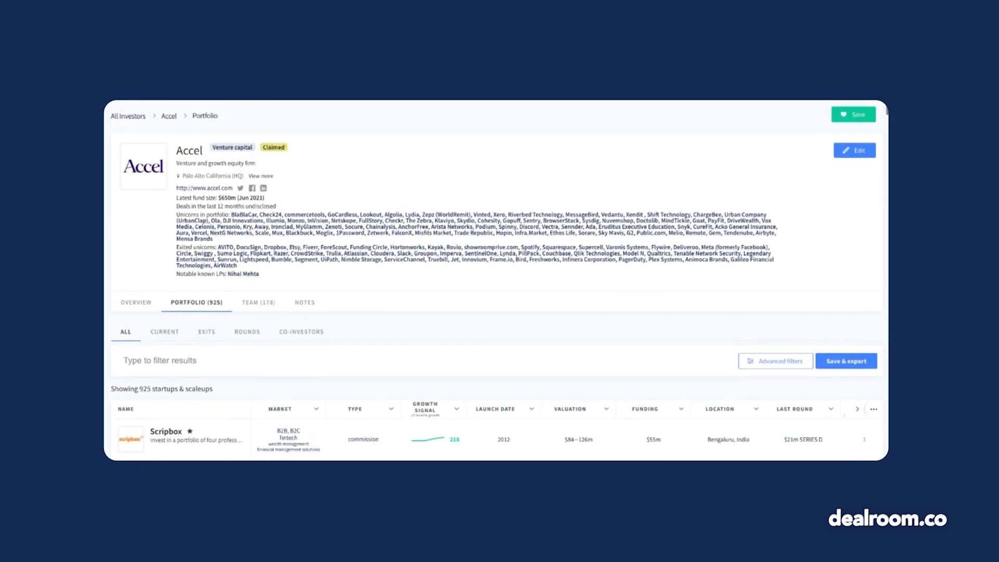
click(854, 115)
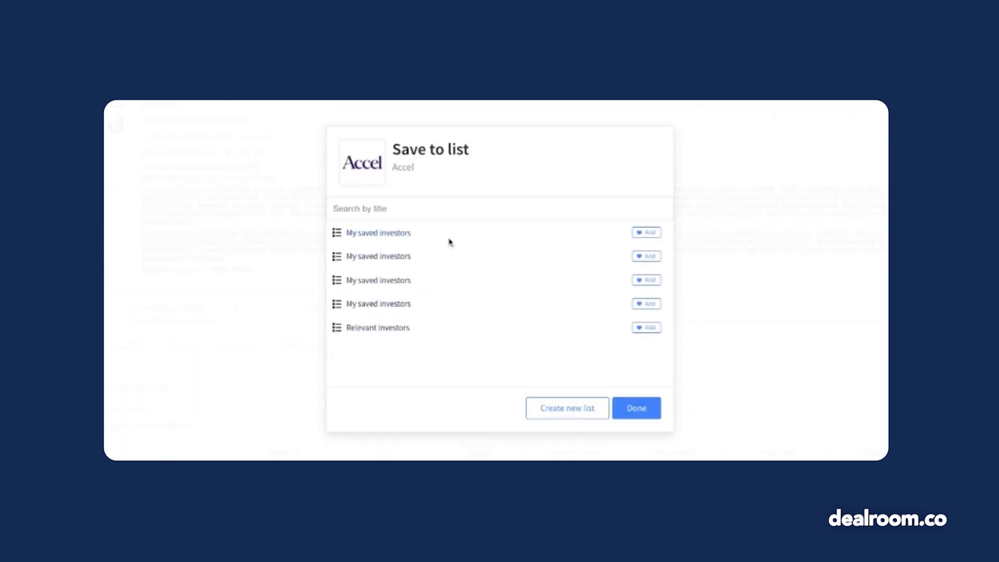
Add Accel to the My saved investors list and confirm with Done
click(647, 232)
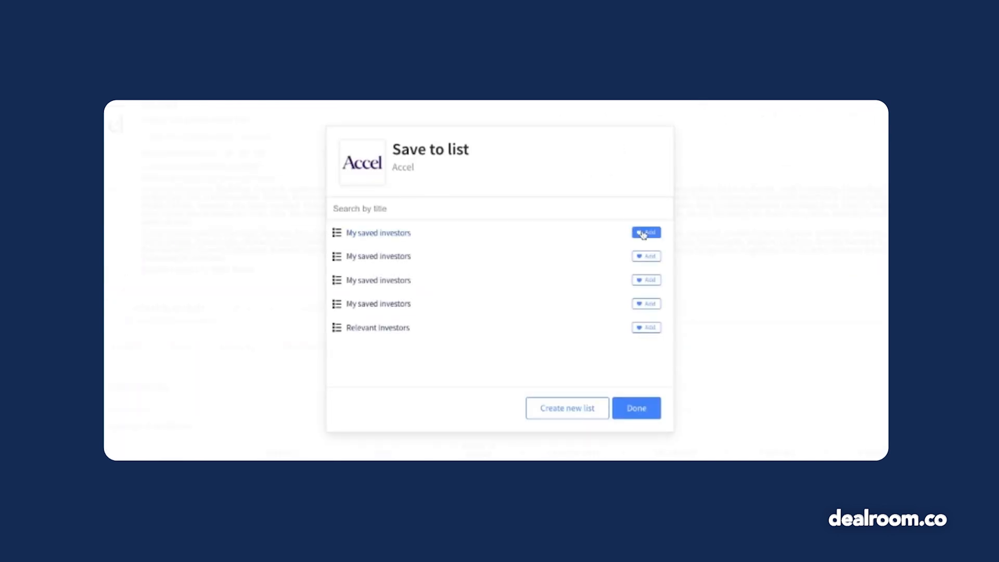
click(645, 232)
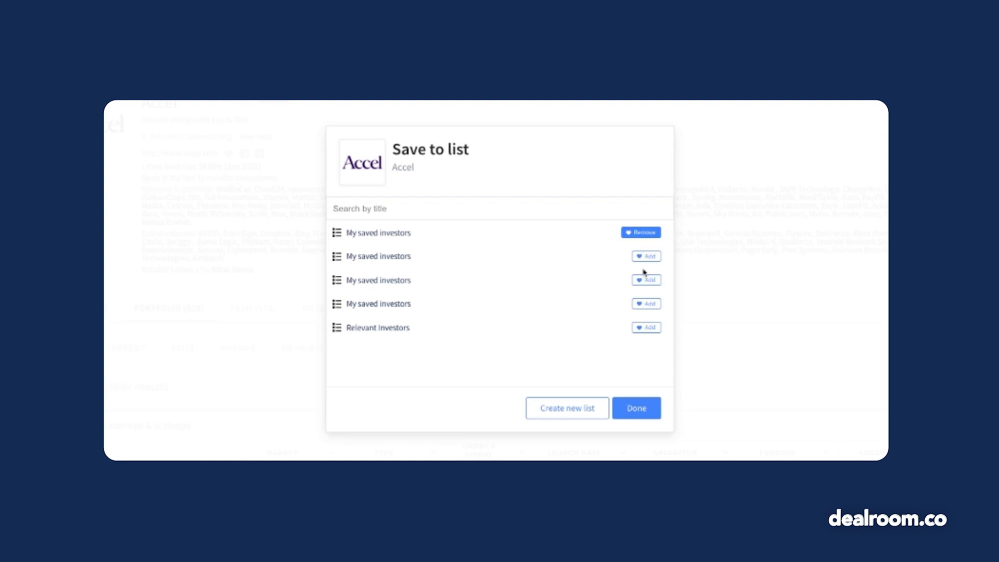
click(635, 408)
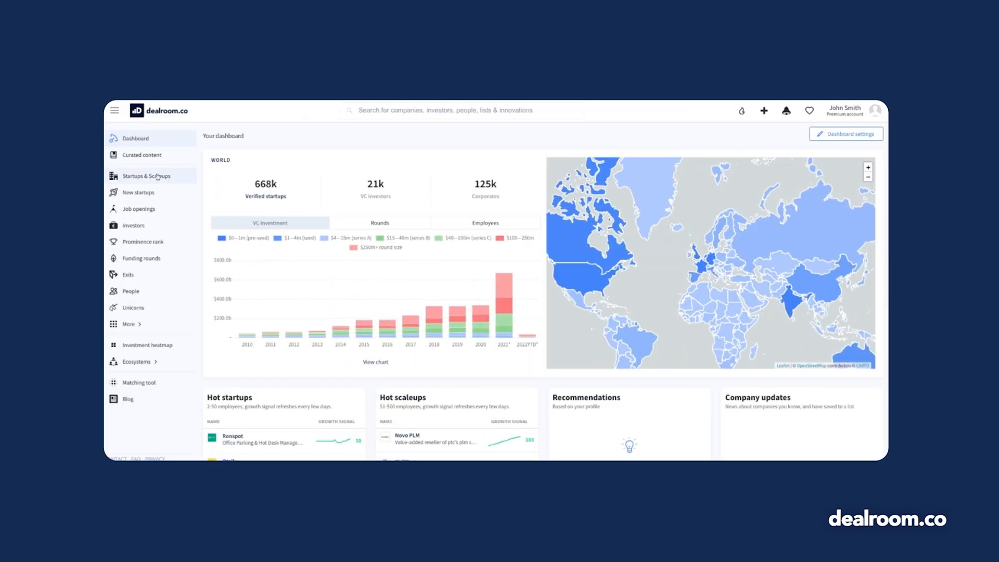
Filter Startups & Scaleups to 172 European banking fintechs with 51–200 employees and start saving the search
click(146, 176)
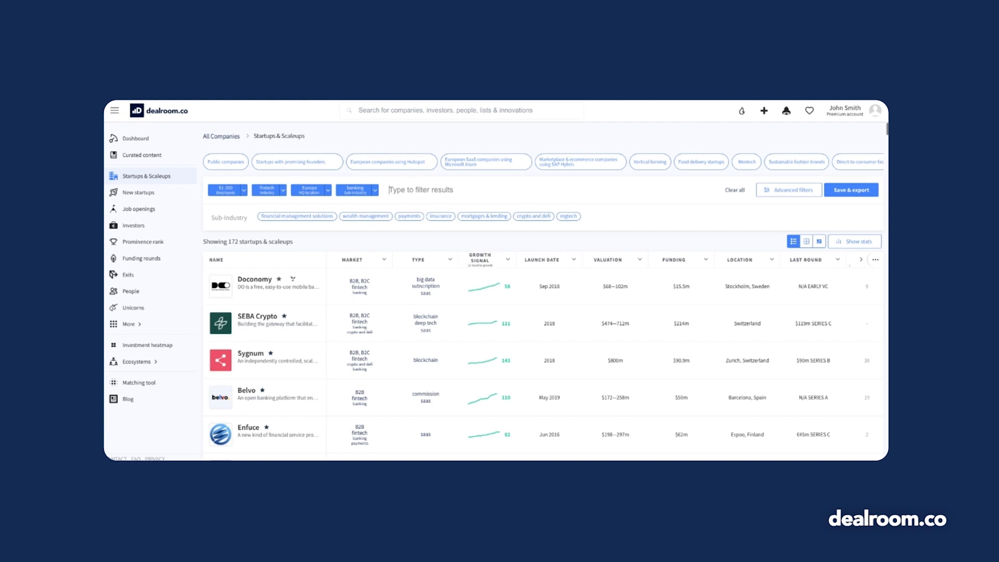
click(421, 190)
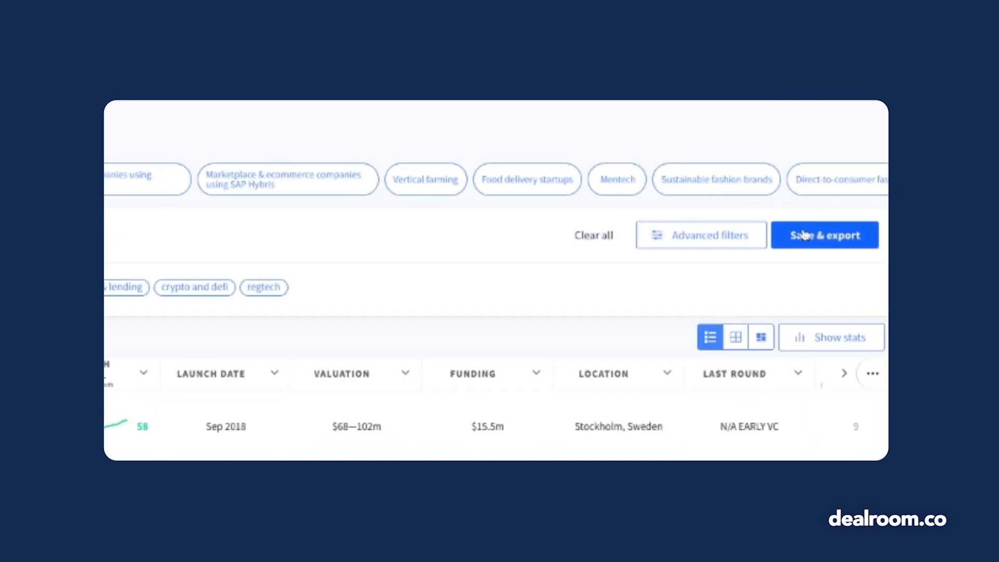
click(825, 234)
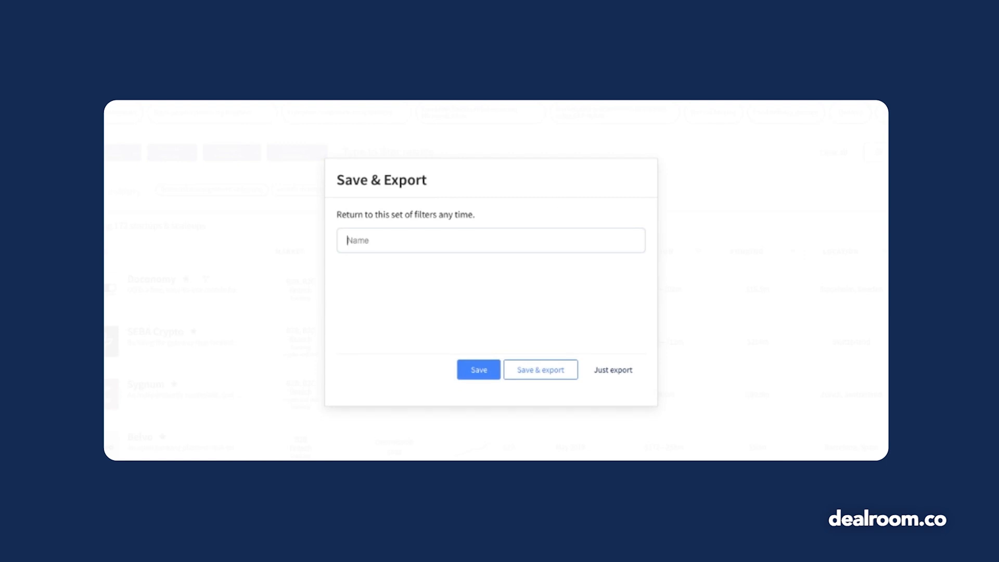
Save the filtered search as 'Banking Europe' and dismiss the confirmation
text(Banking Europe)
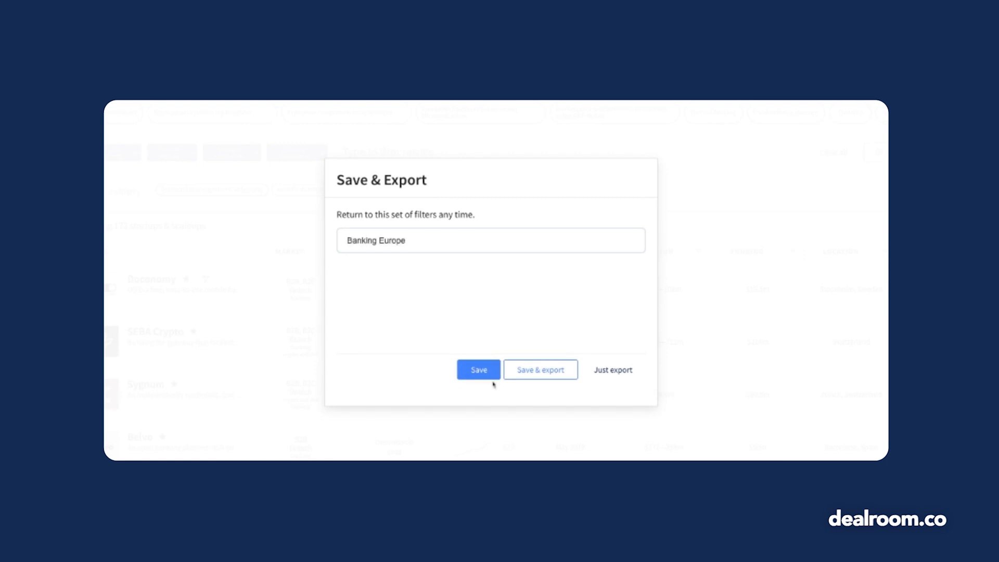
click(478, 370)
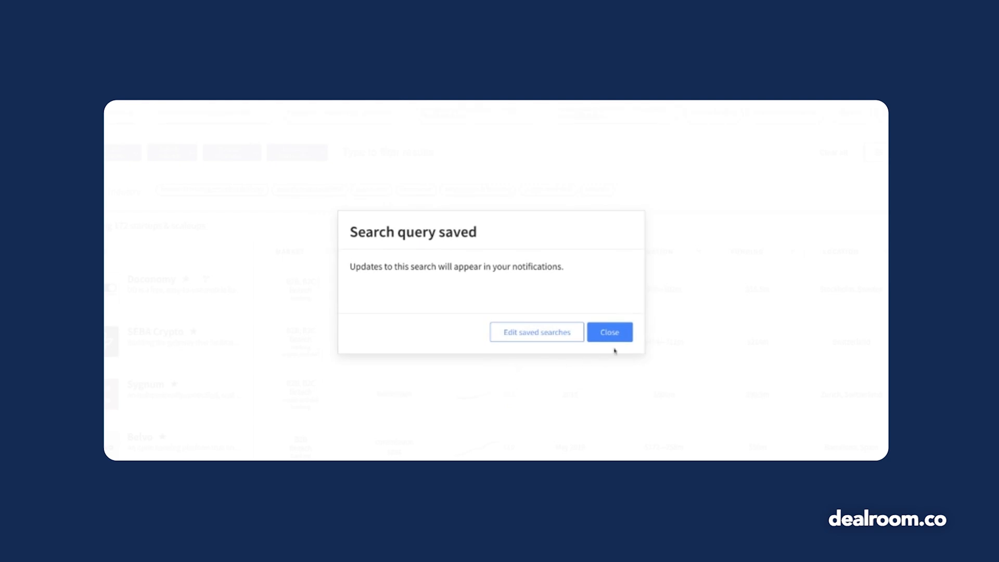
click(609, 332)
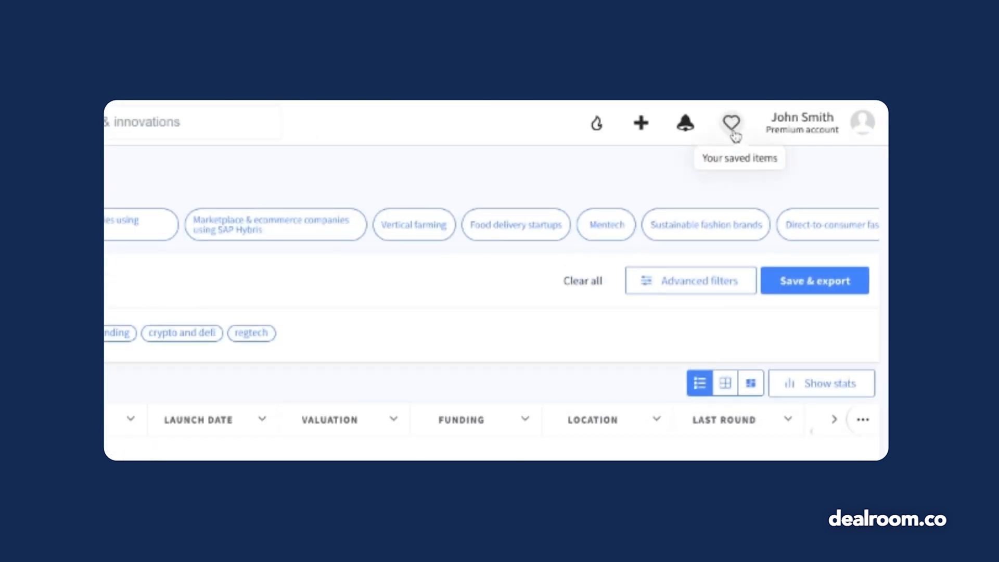
Show Your Lists with My saved investors (Accel) and My saved companies
click(730, 123)
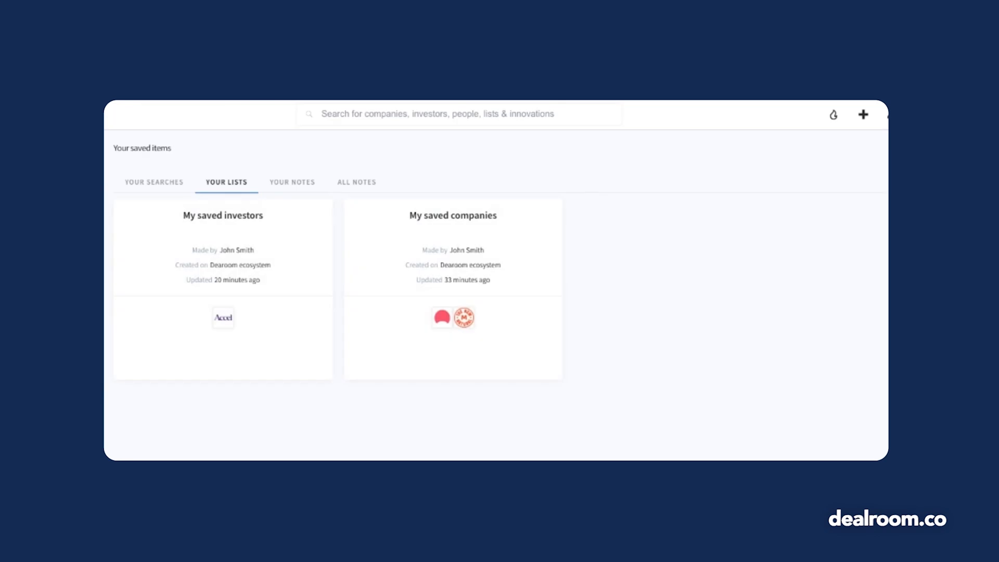
mouse_move(838, 178)
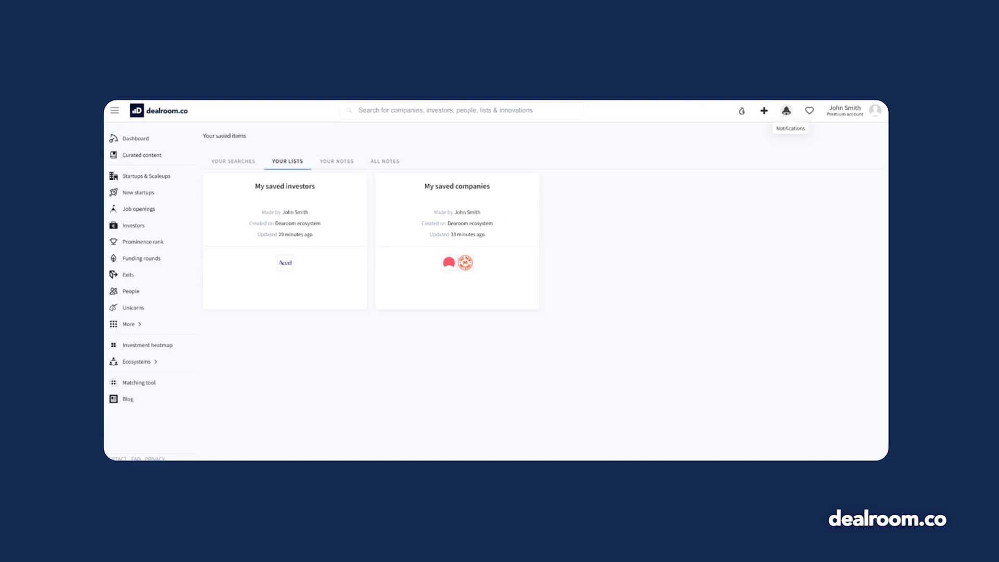
mouse_move(703, 209)
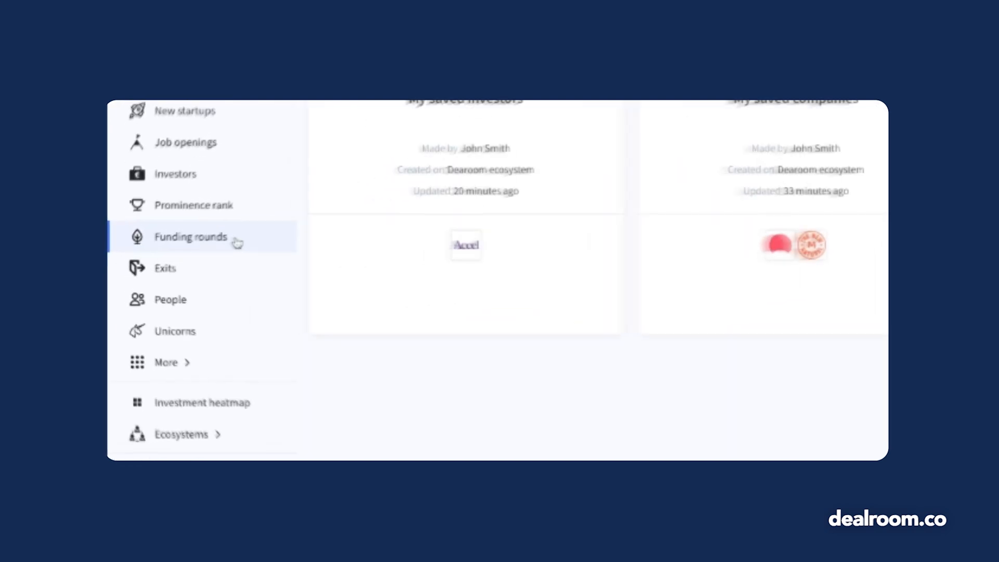
Save the US transportation funding rounds search as 'Transportation'
click(190, 236)
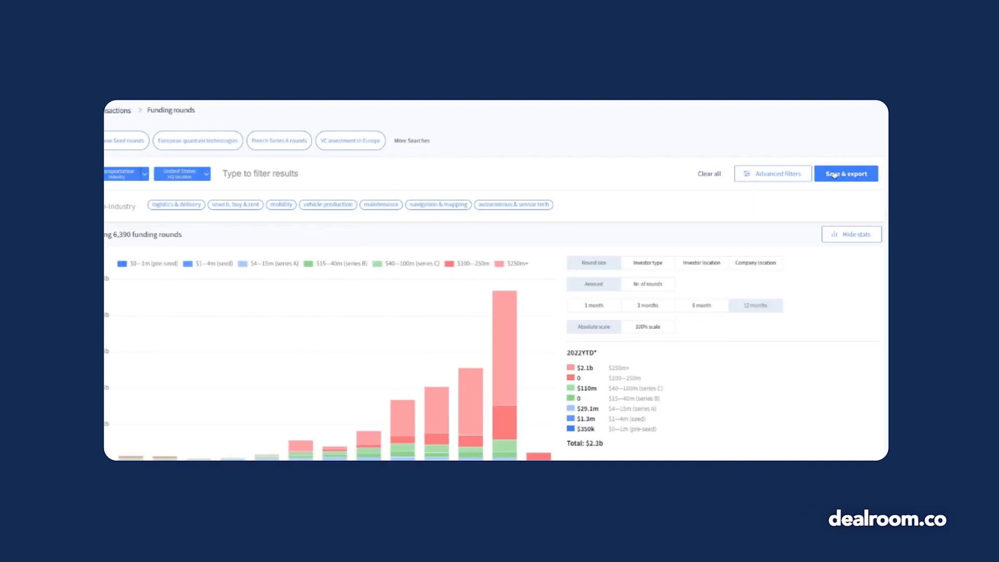
click(845, 174)
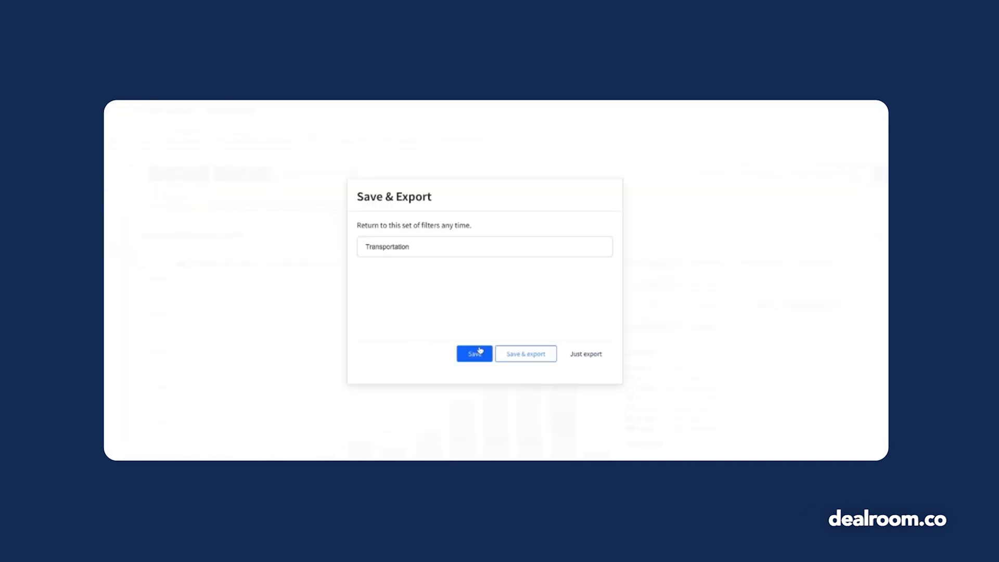
click(475, 354)
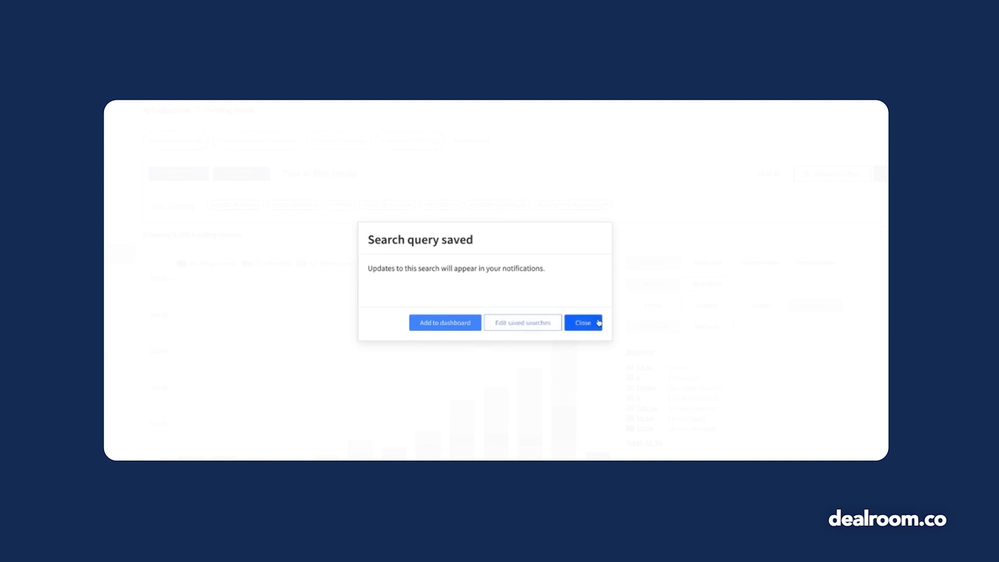
click(582, 323)
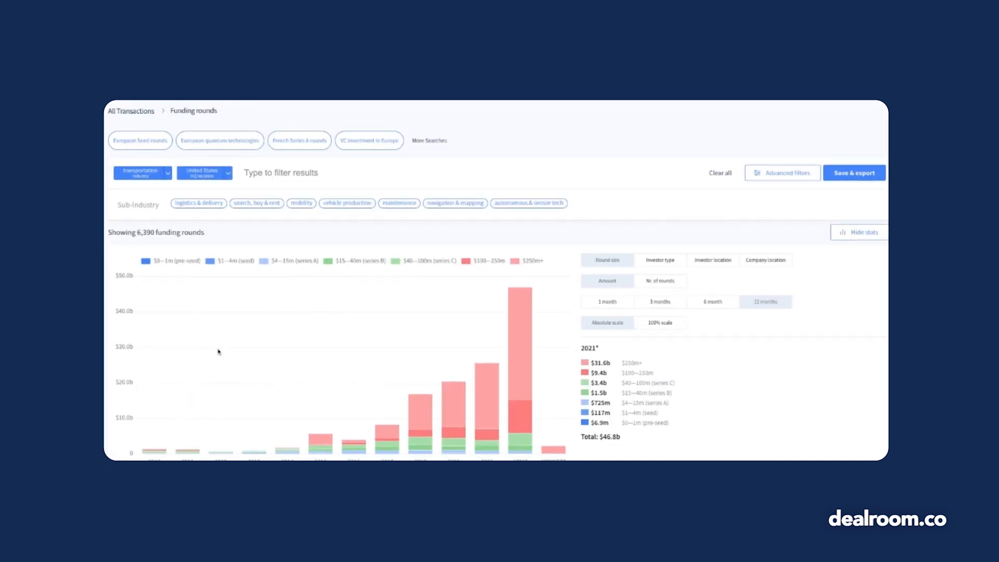
scroll(down, 3)
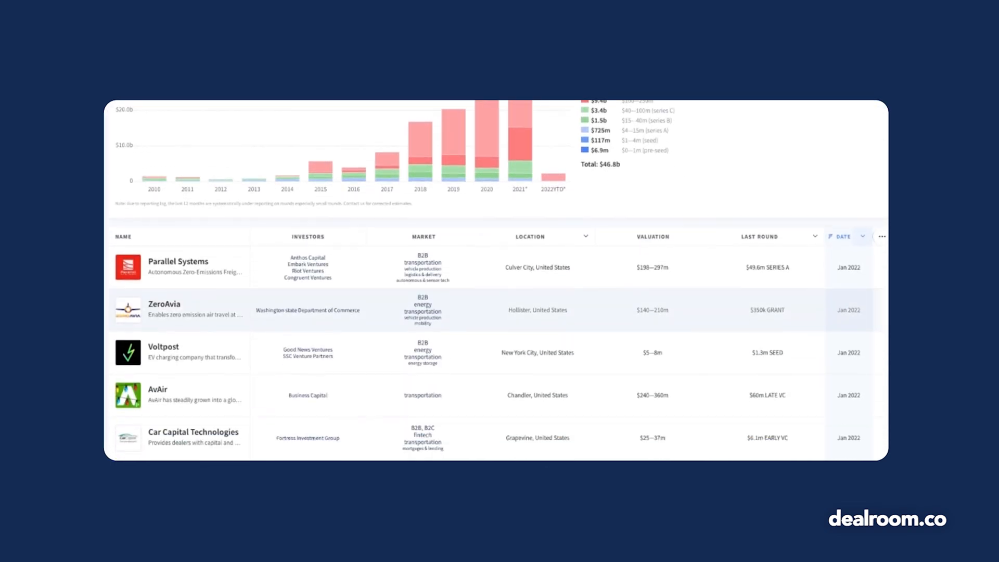
scroll(down, 3)
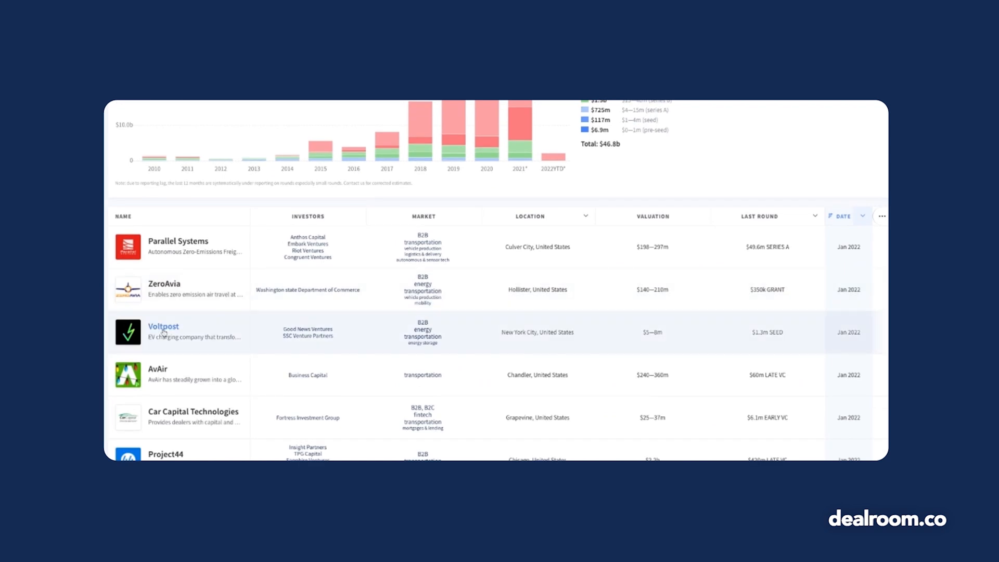
click(163, 326)
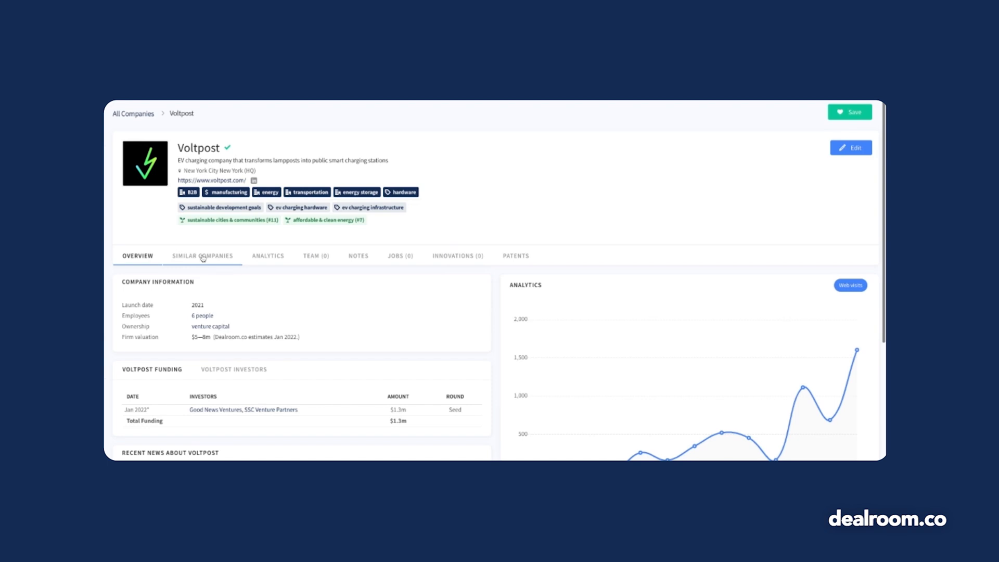
click(202, 256)
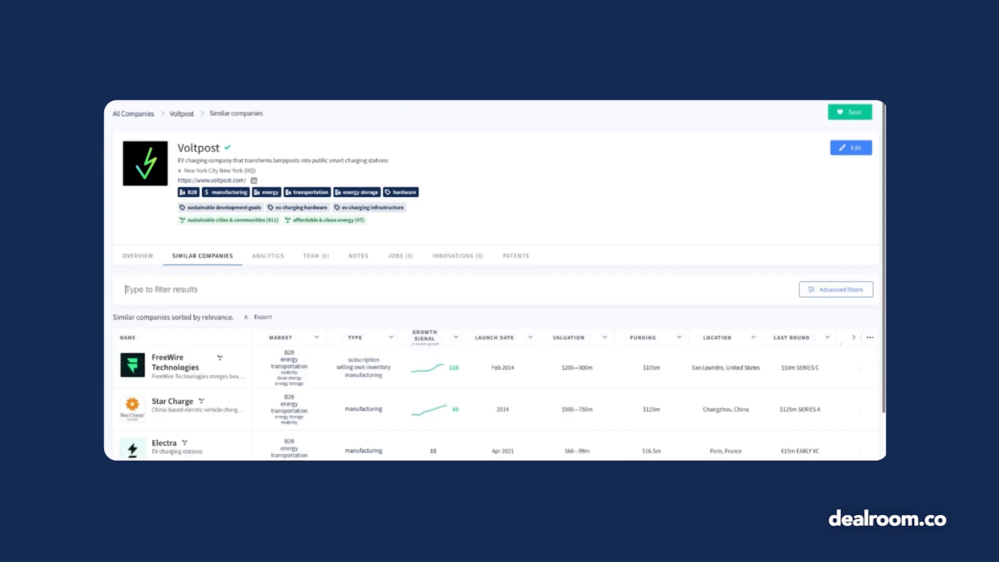